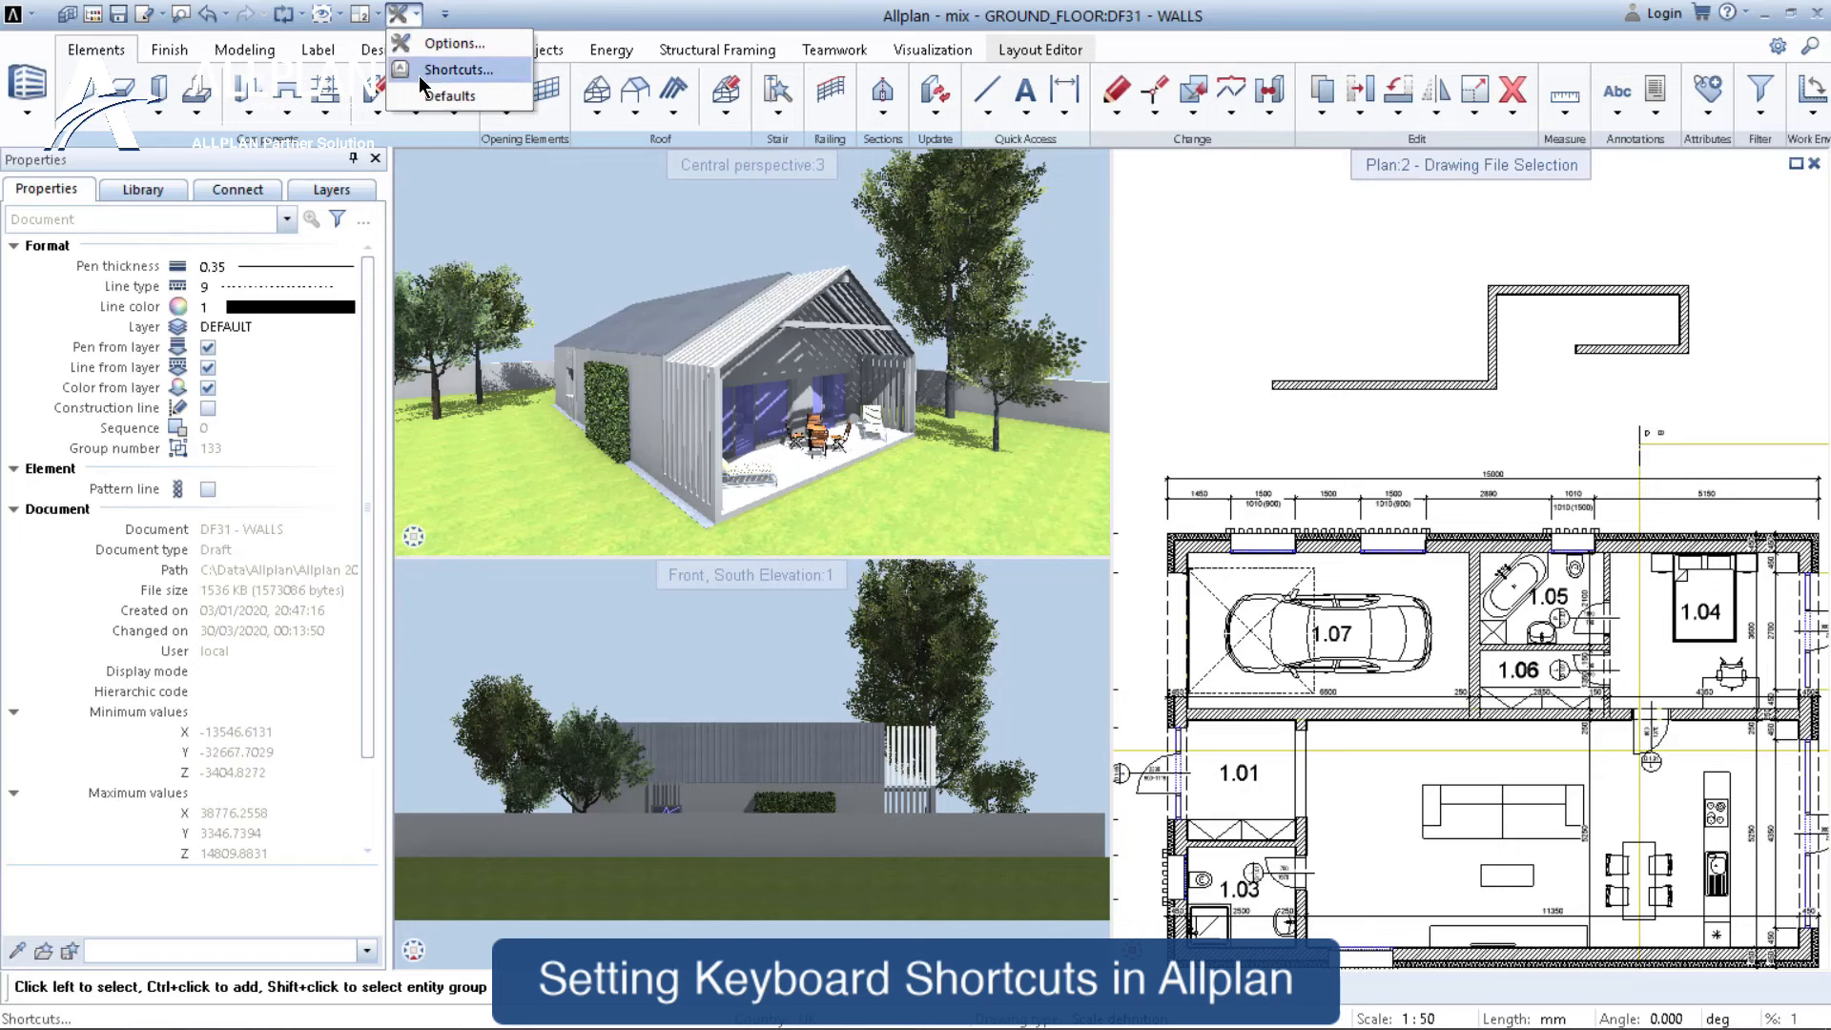
- Assign Ctrl+M as the keyboard shortcut for Modify Format Properties in the Shortcuts defaults
click(460, 68)
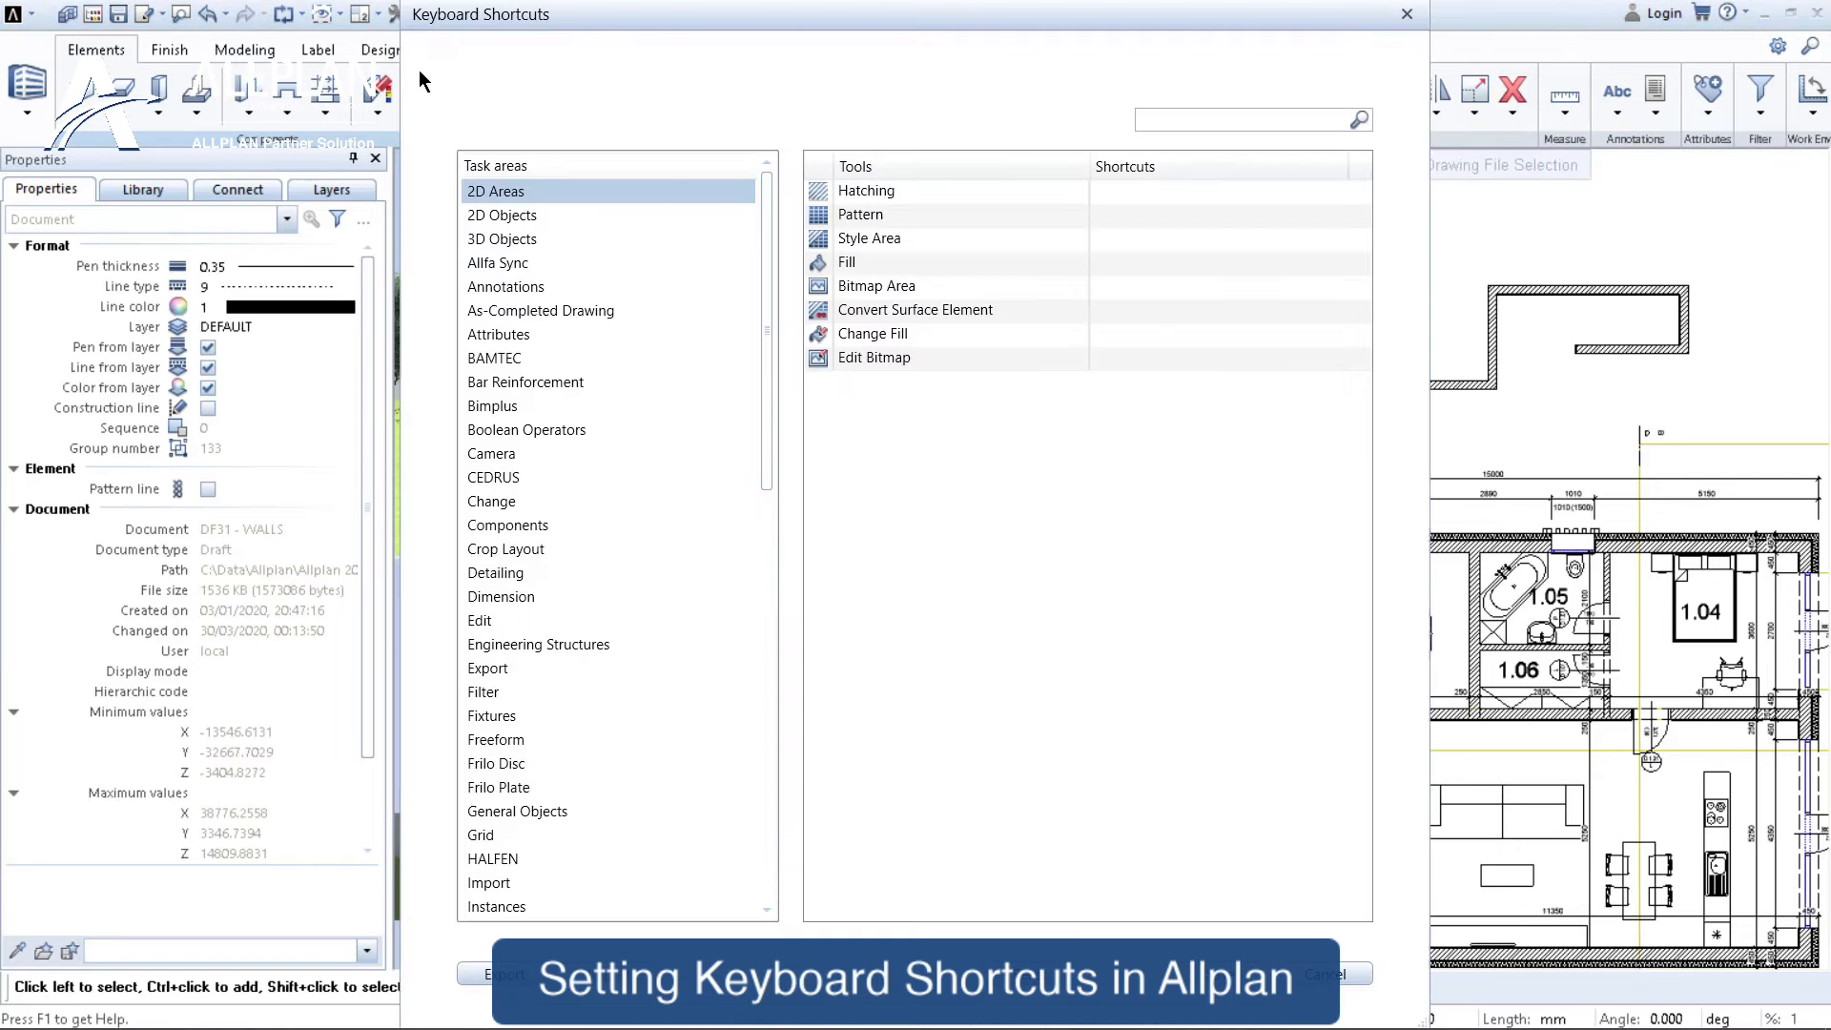
mouse_move(454, 126)
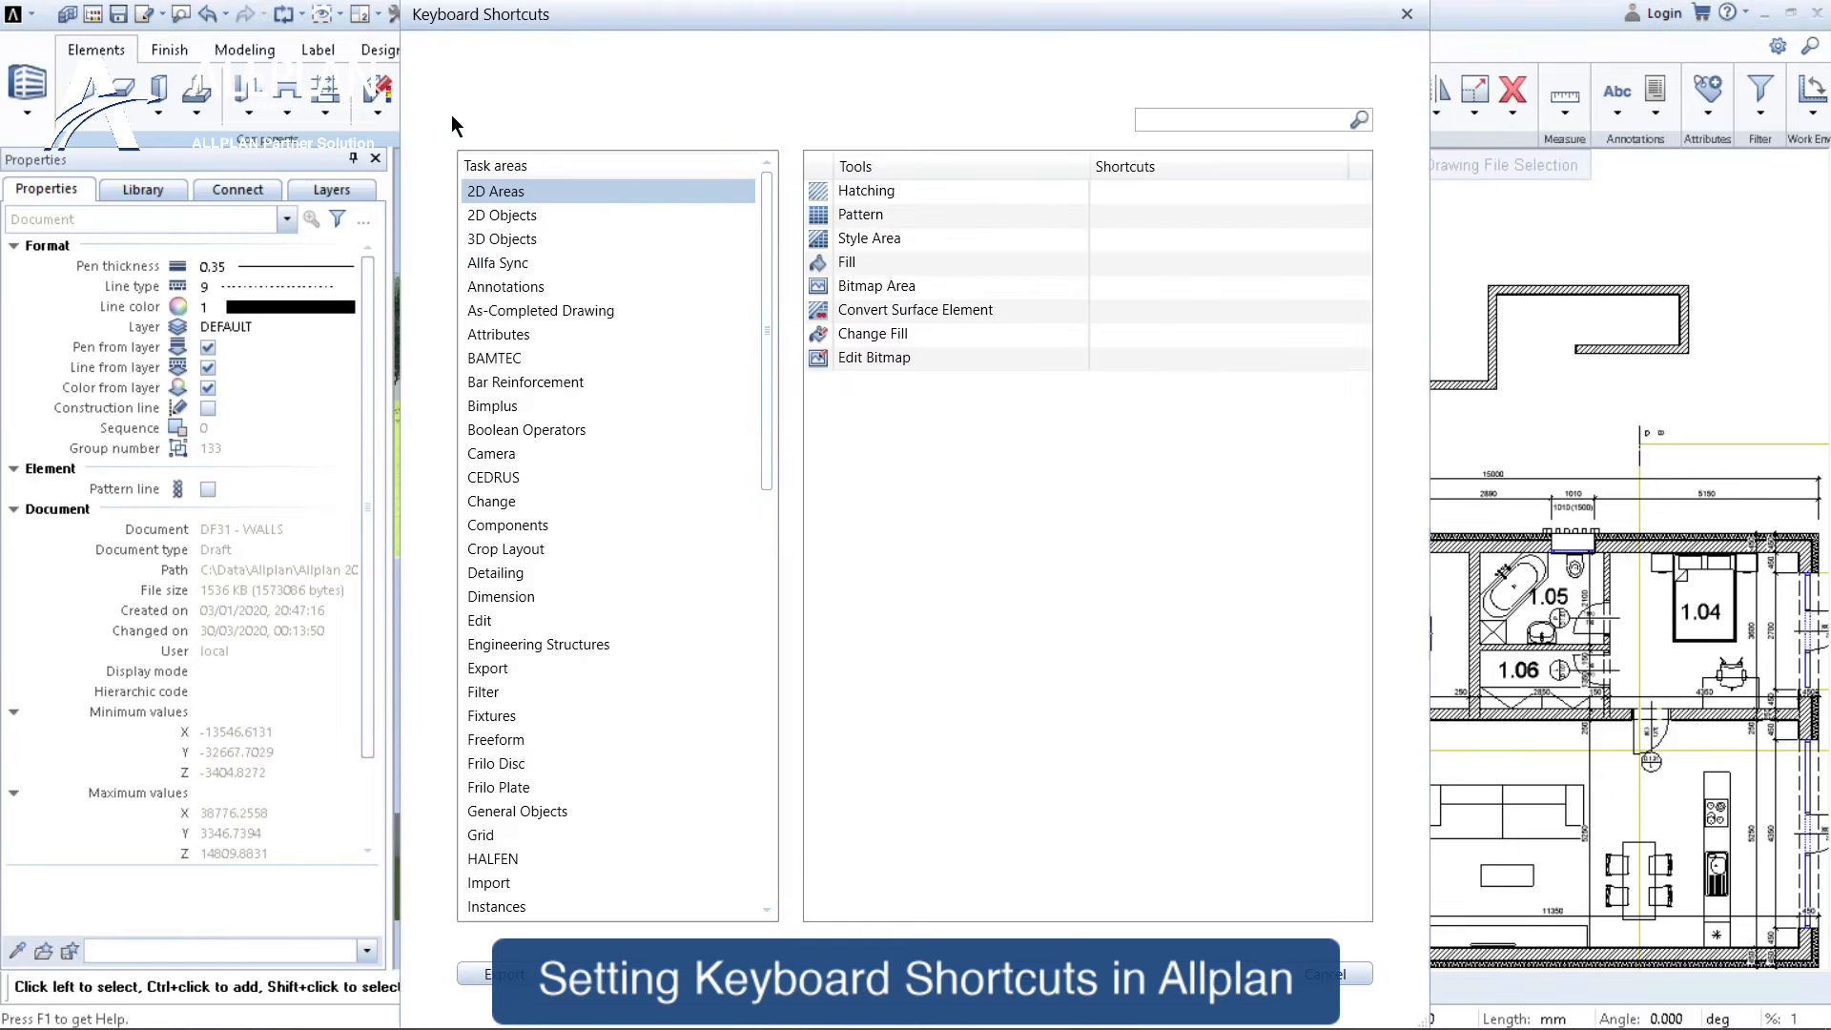
click(542, 309)
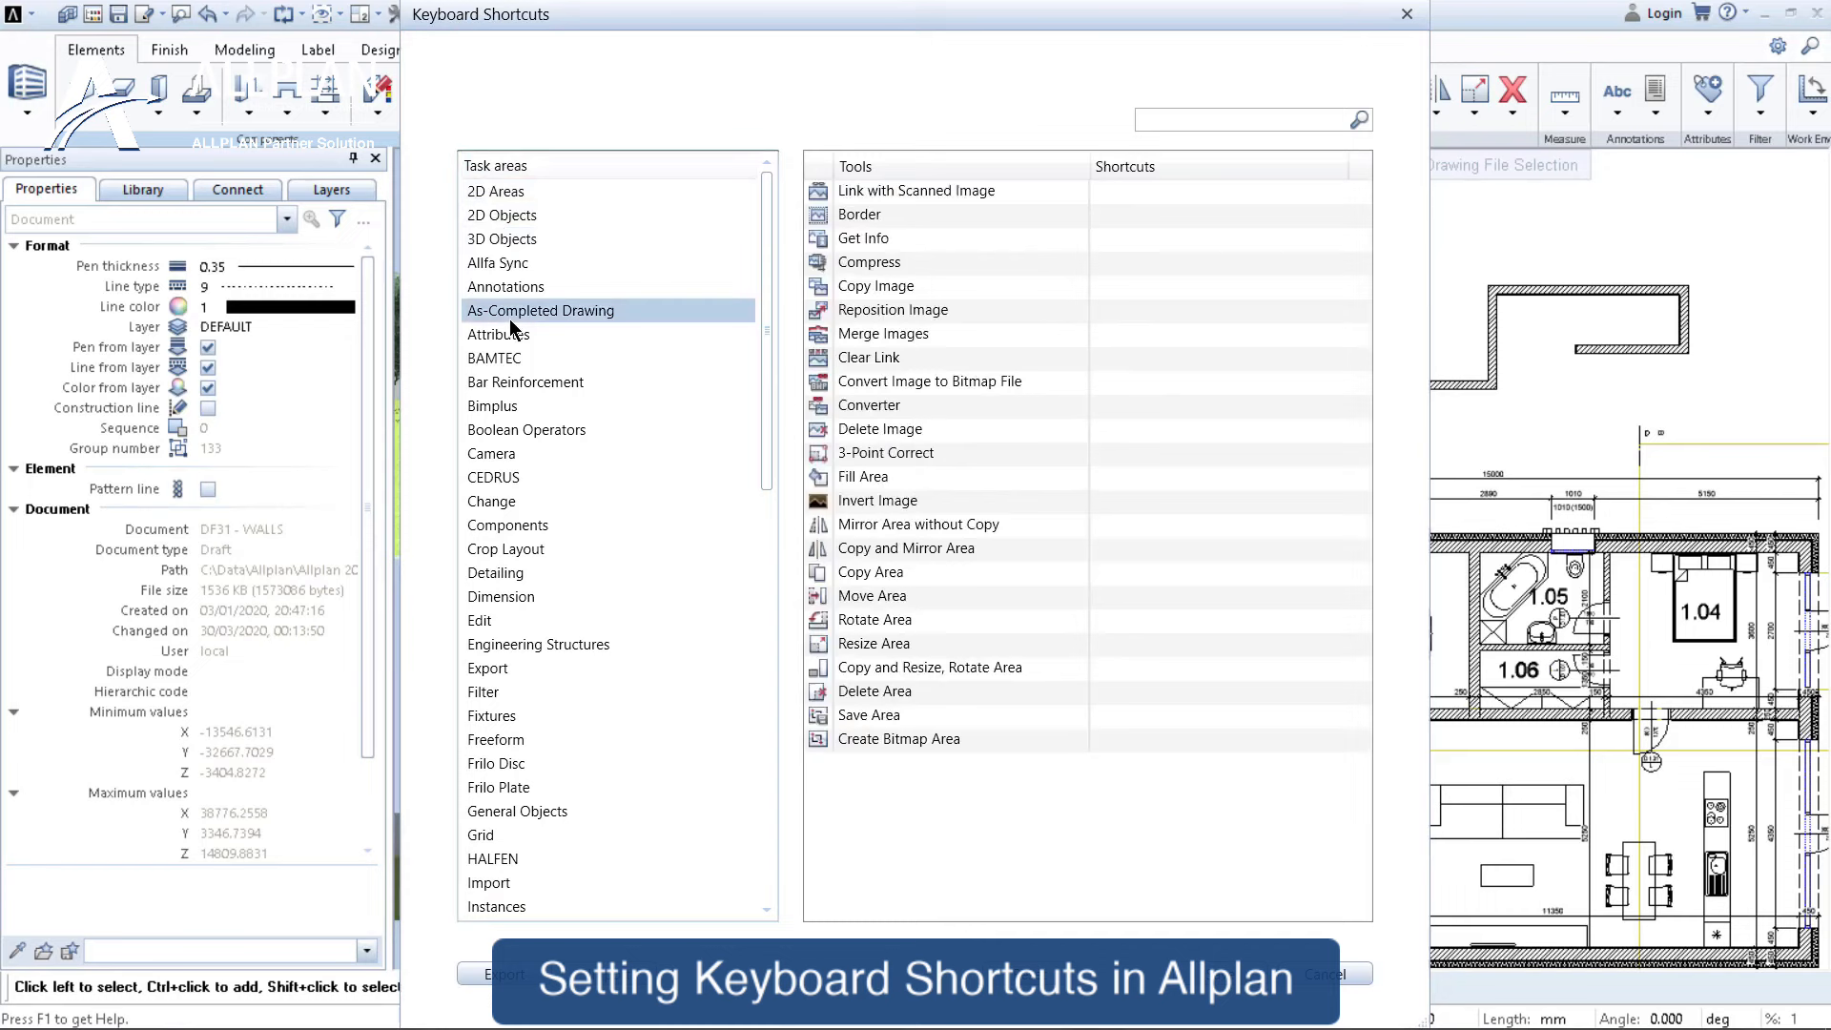
click(481, 620)
text(modify for)
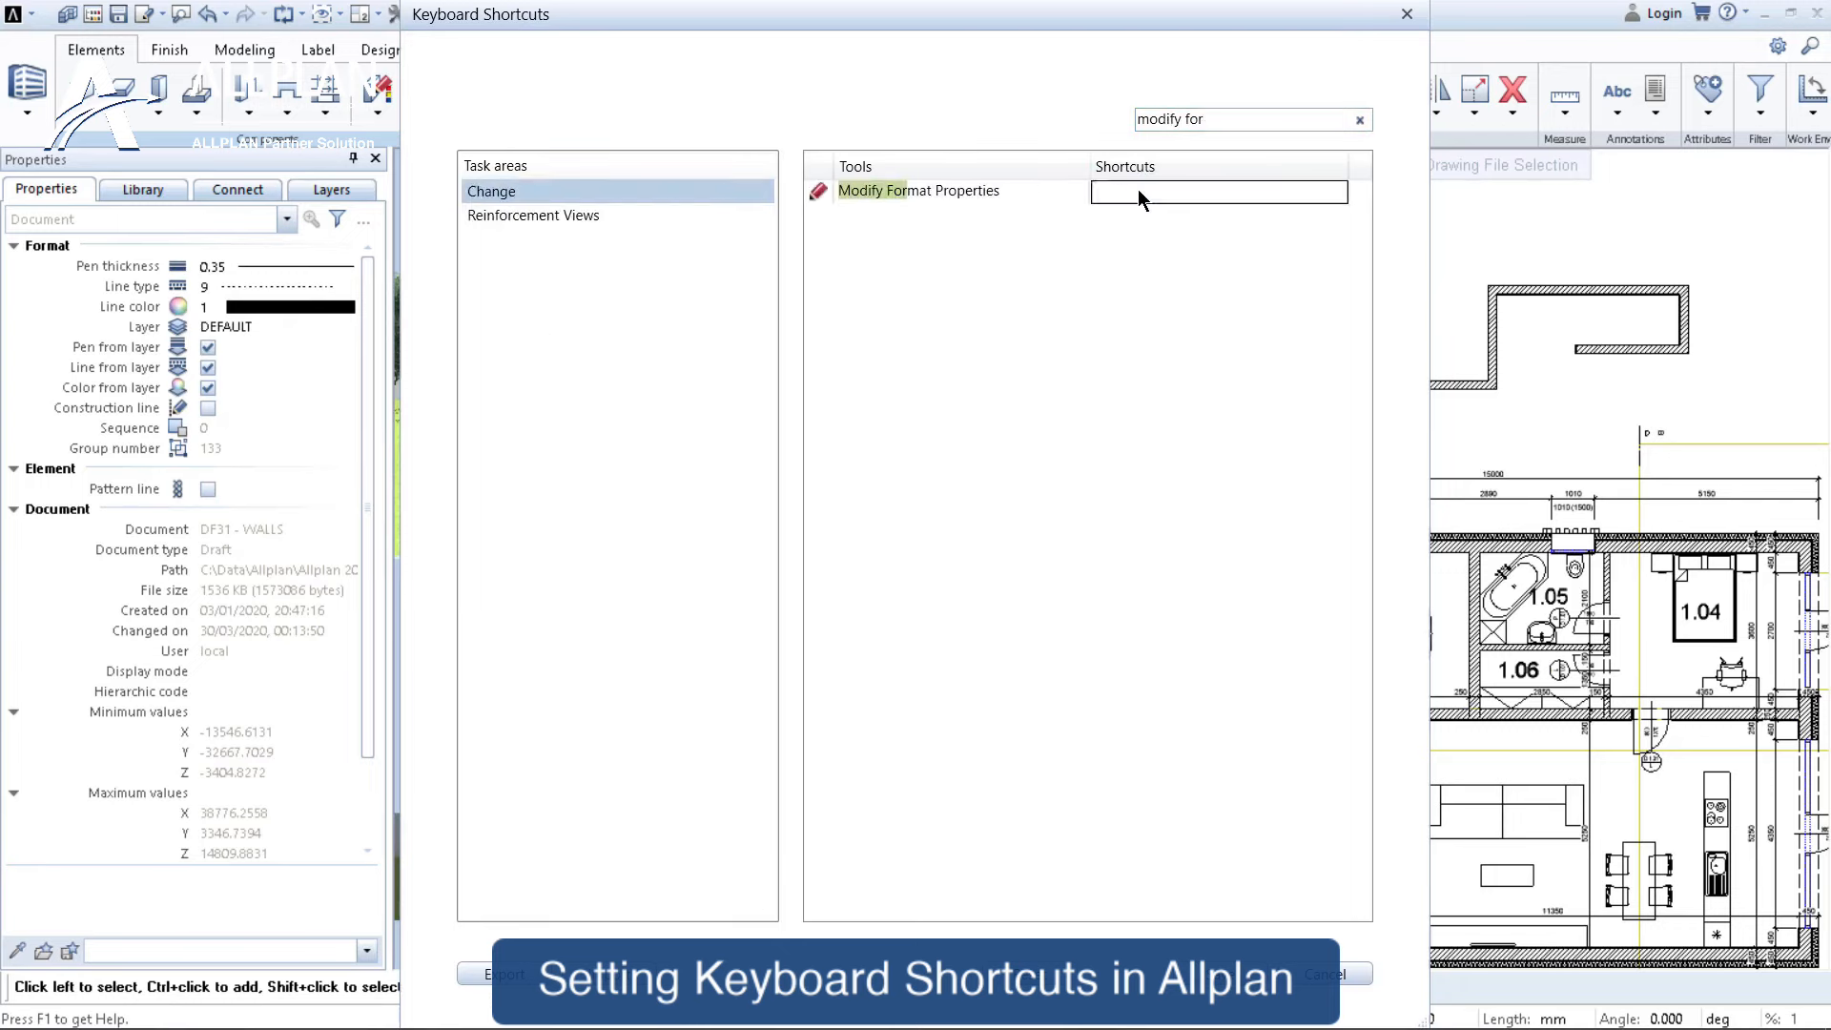
text(Ctrl+M)
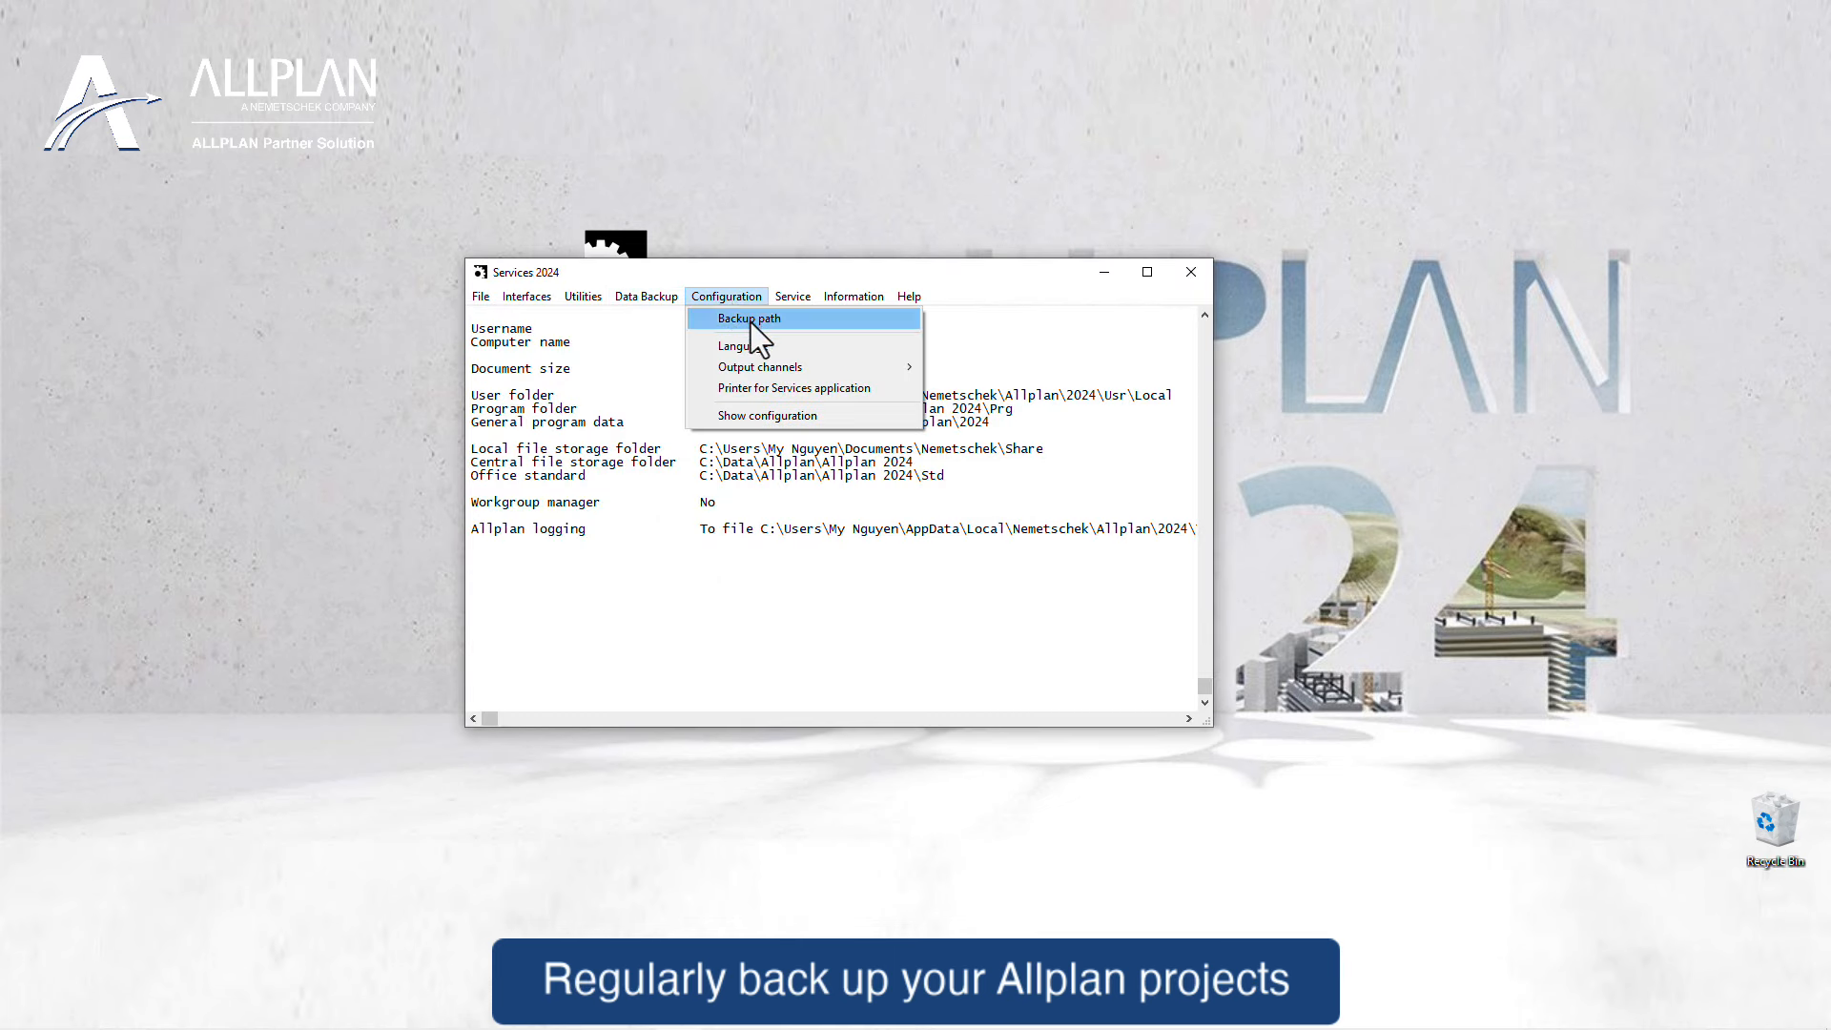
- Set the backup path to the AllplanBackup folder on the desktop
click(748, 316)
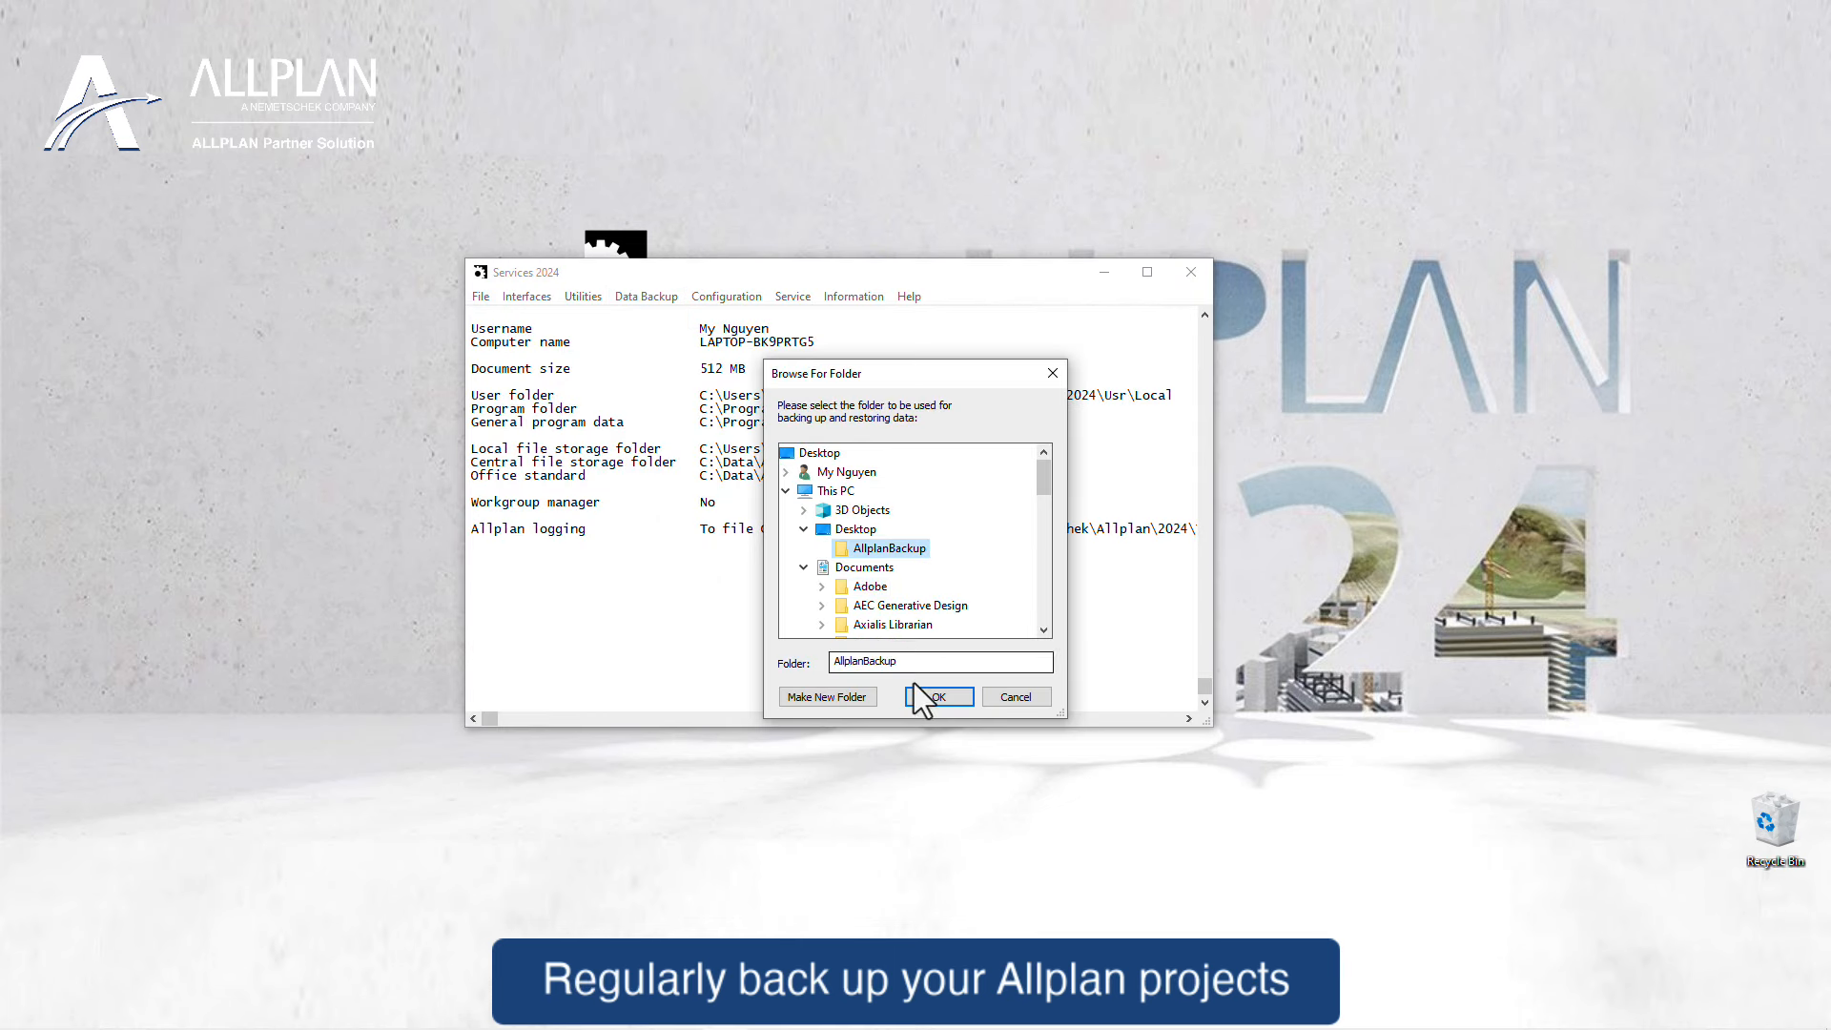
click(645, 296)
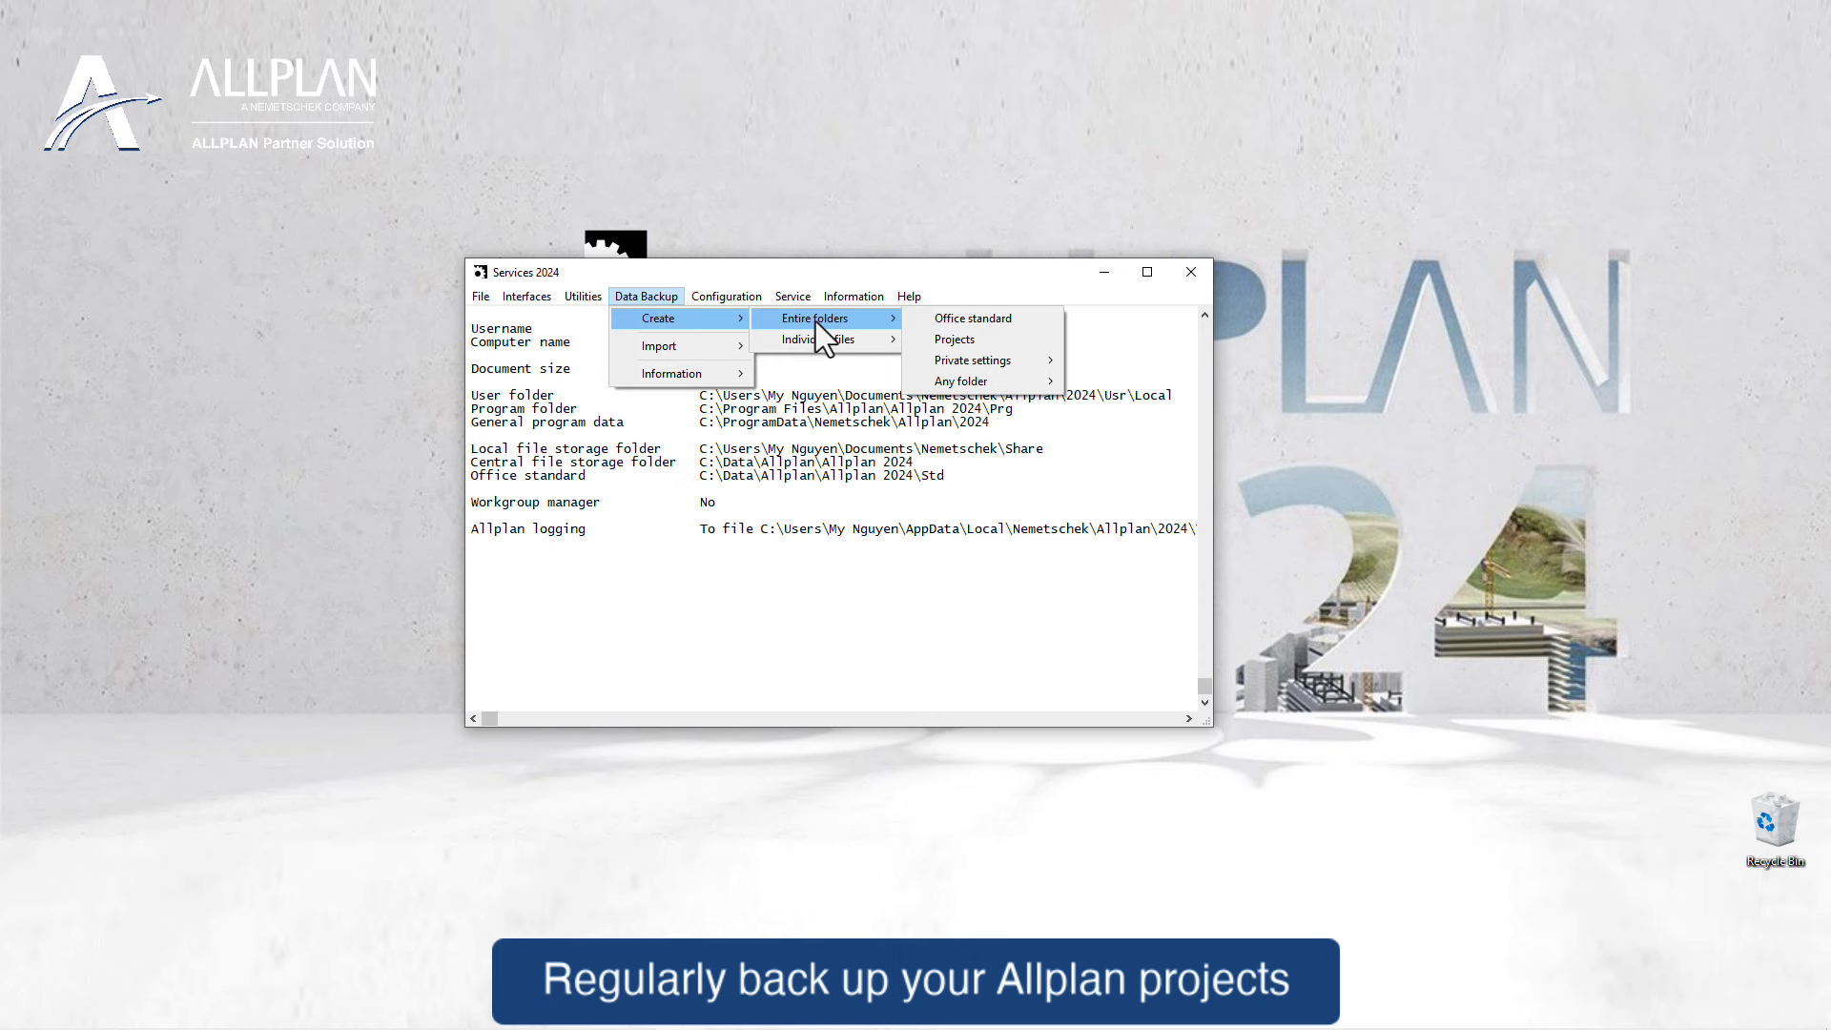
- Back up the ALLTO PPGenerator Tutorial project's entire folder and acknowledge the finished message
click(953, 340)
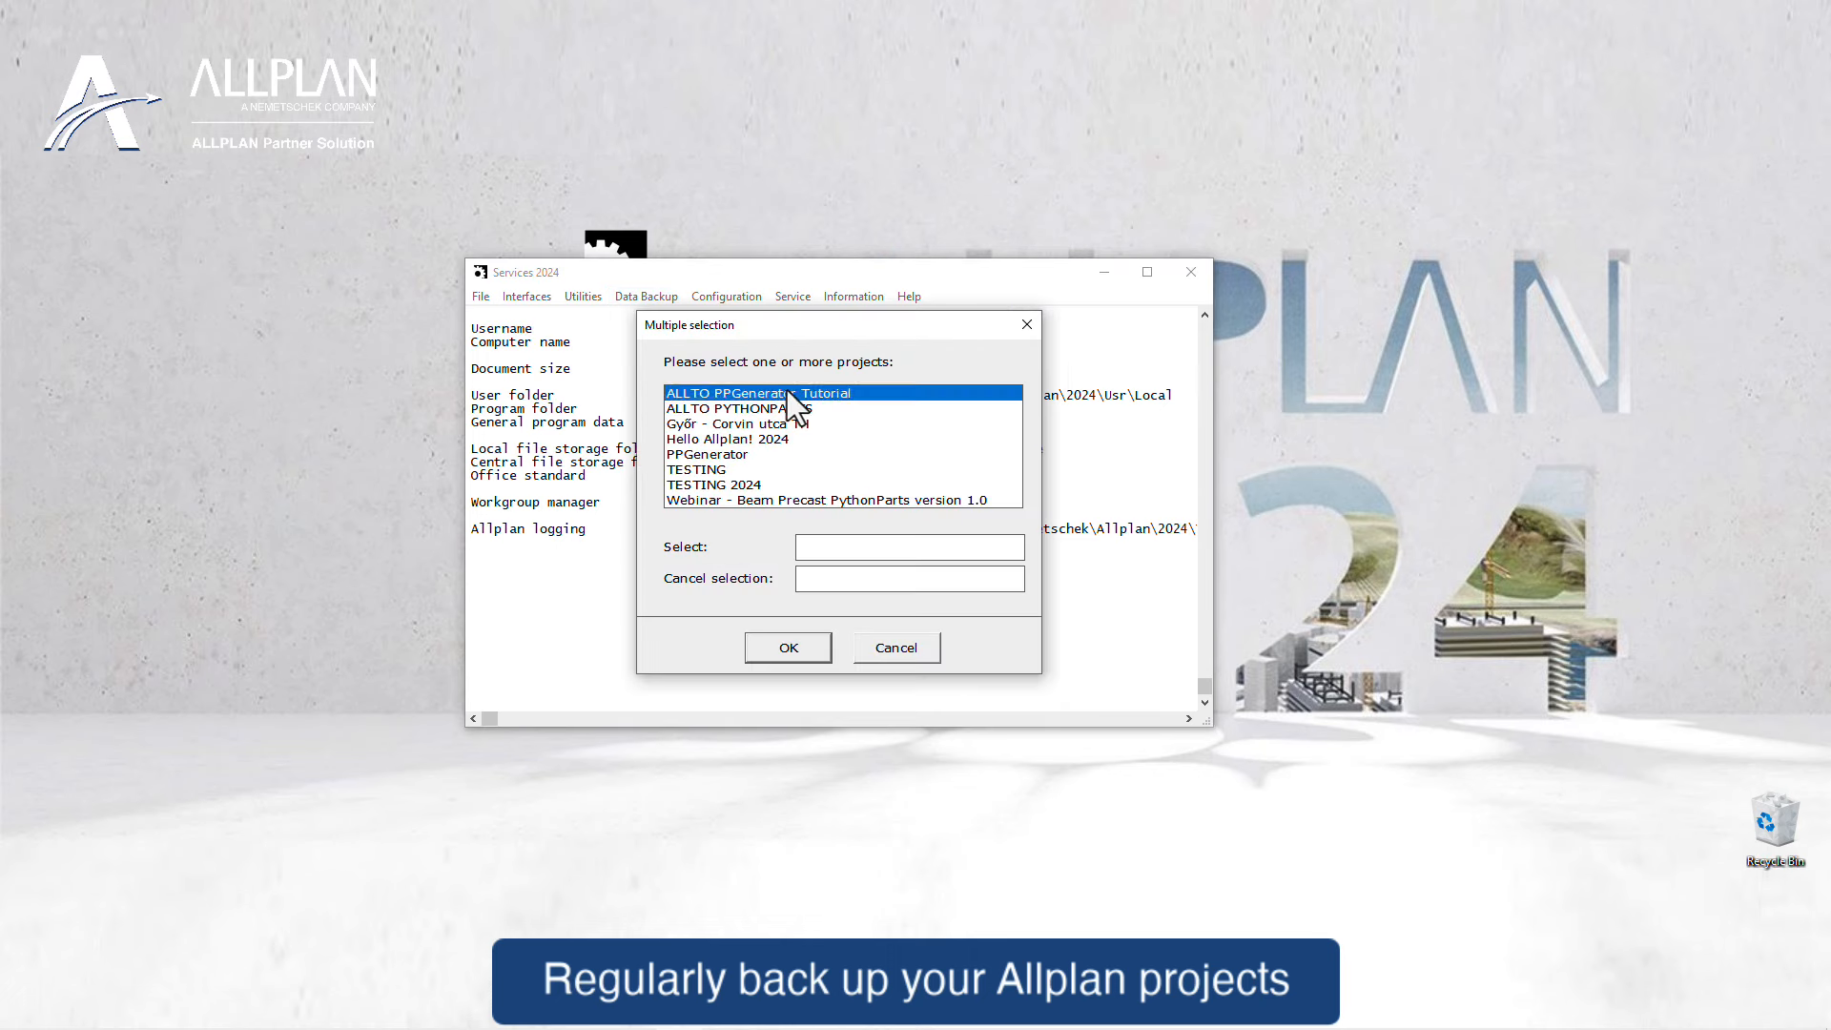
click(788, 649)
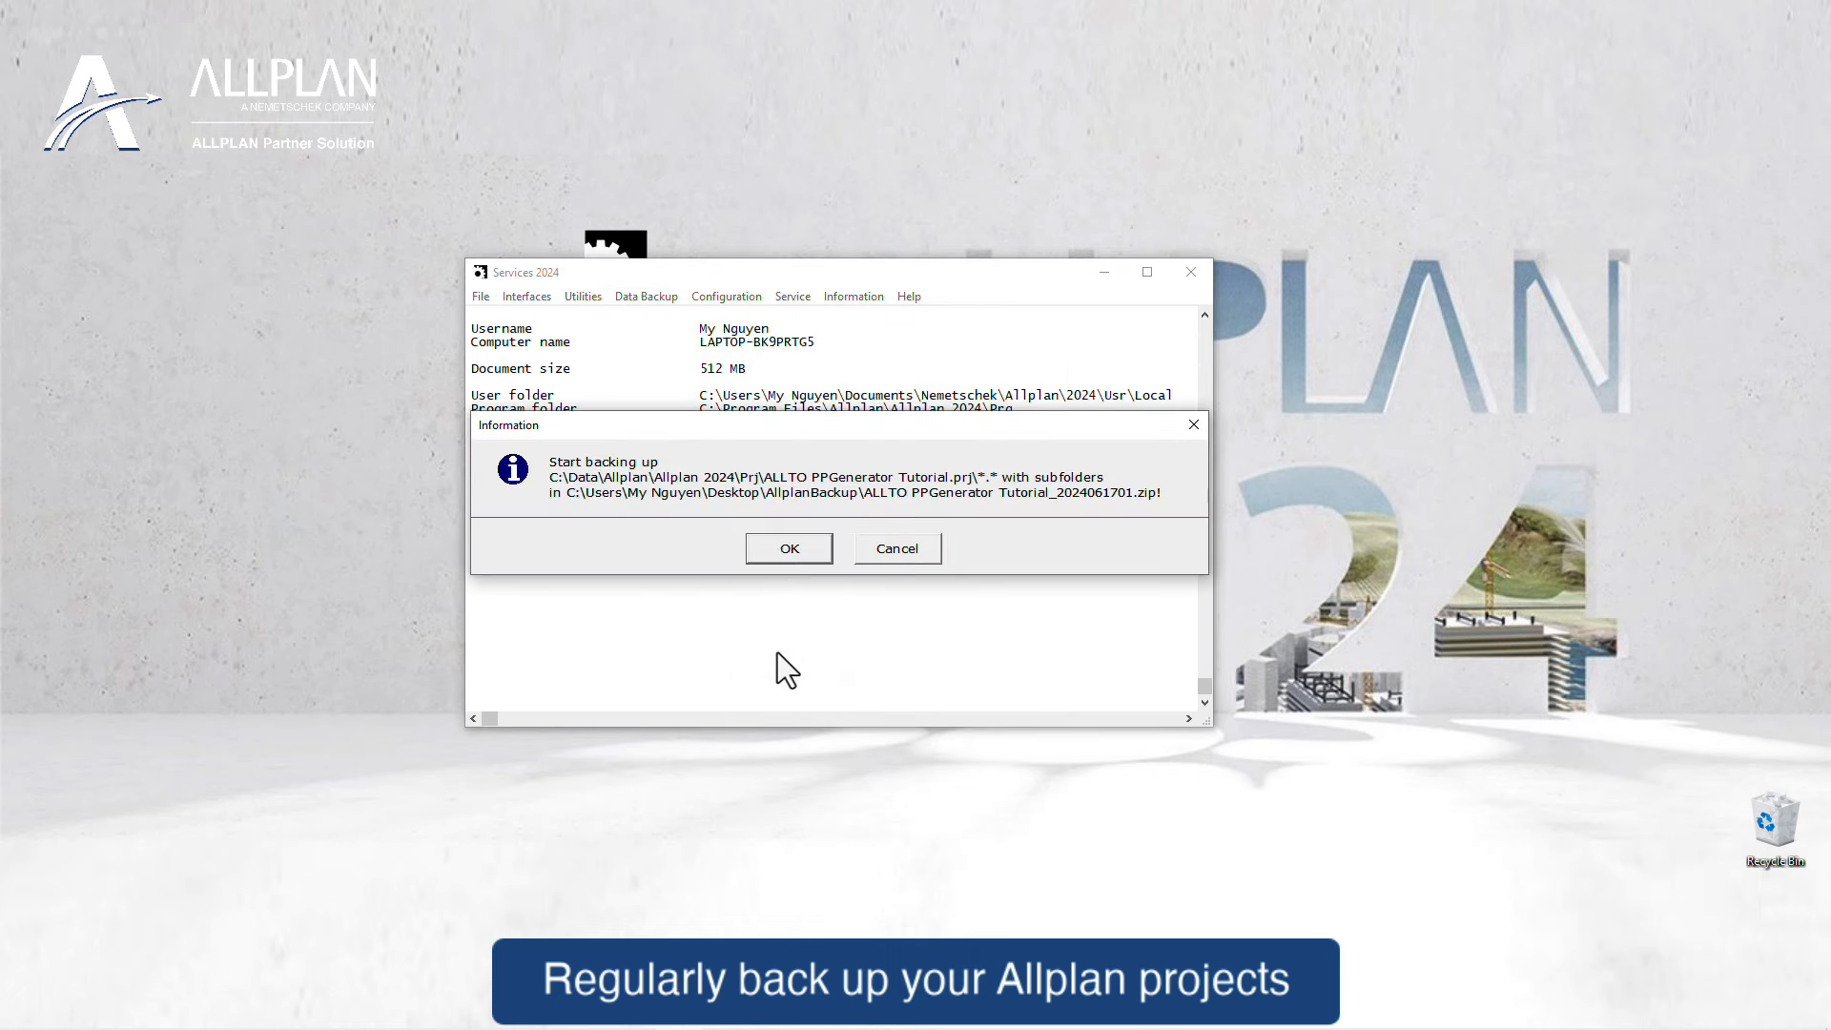
click(789, 549)
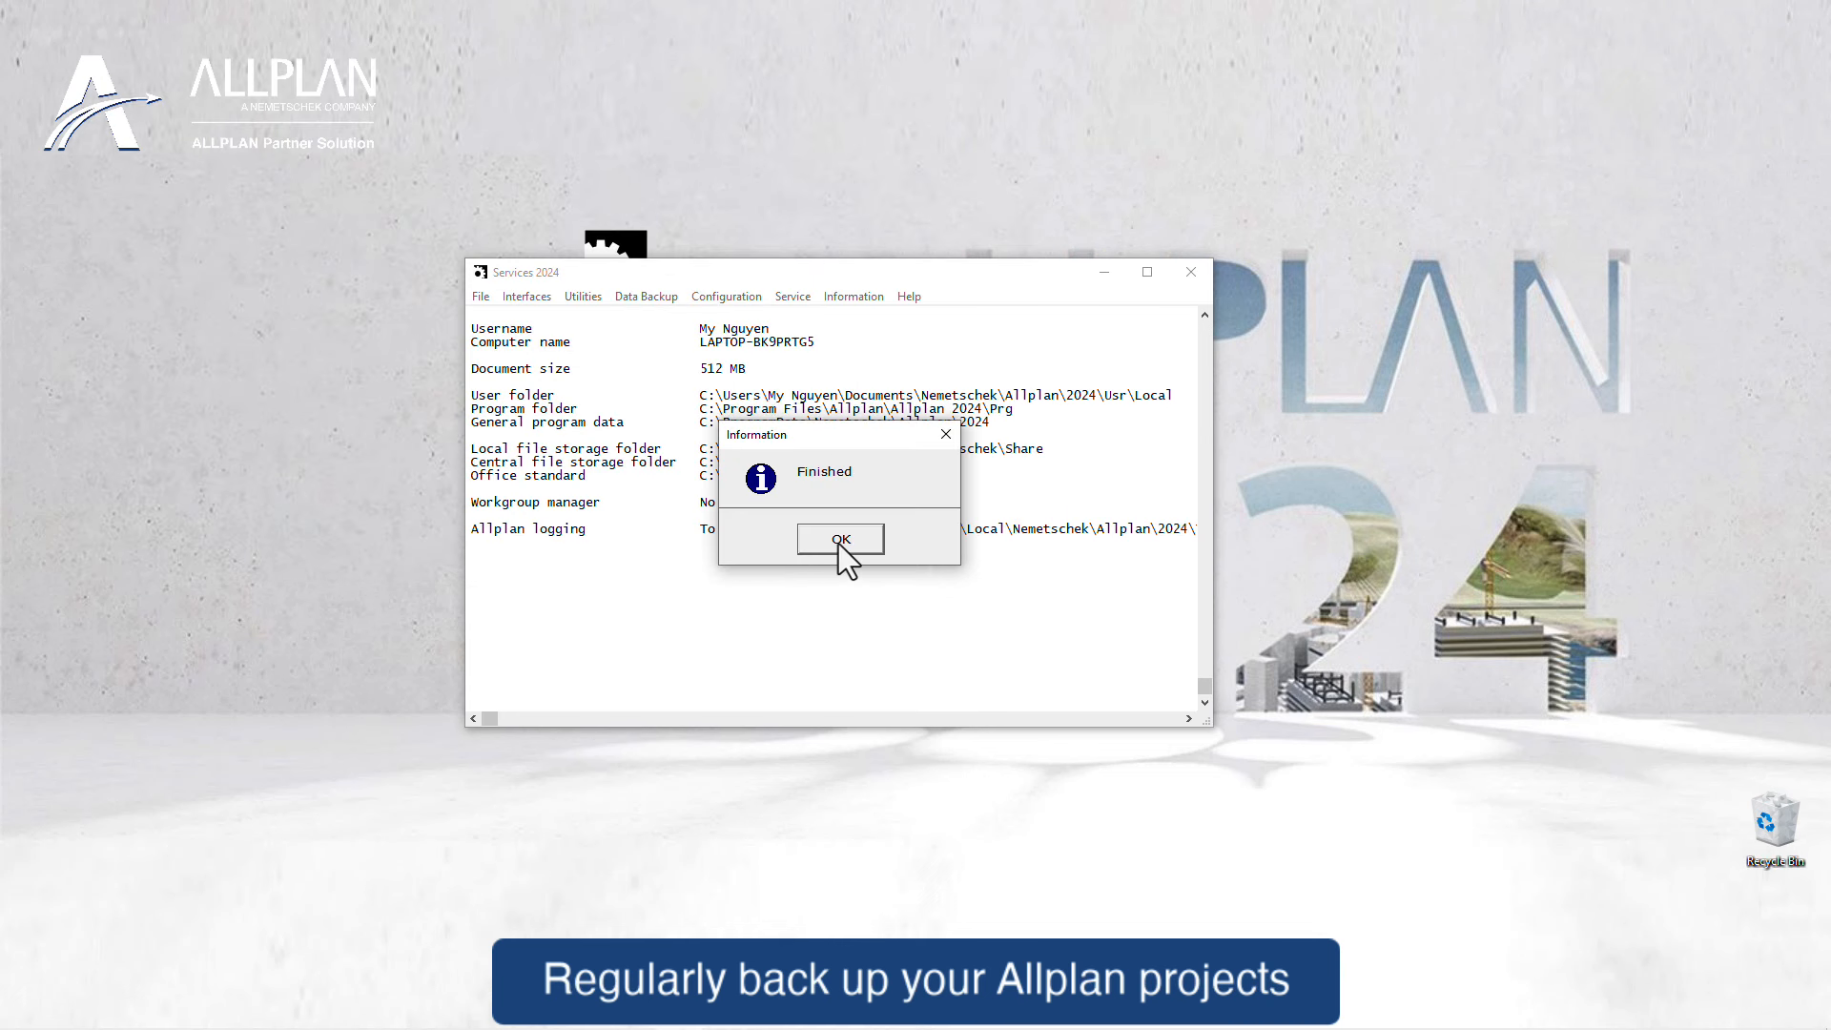
click(841, 540)
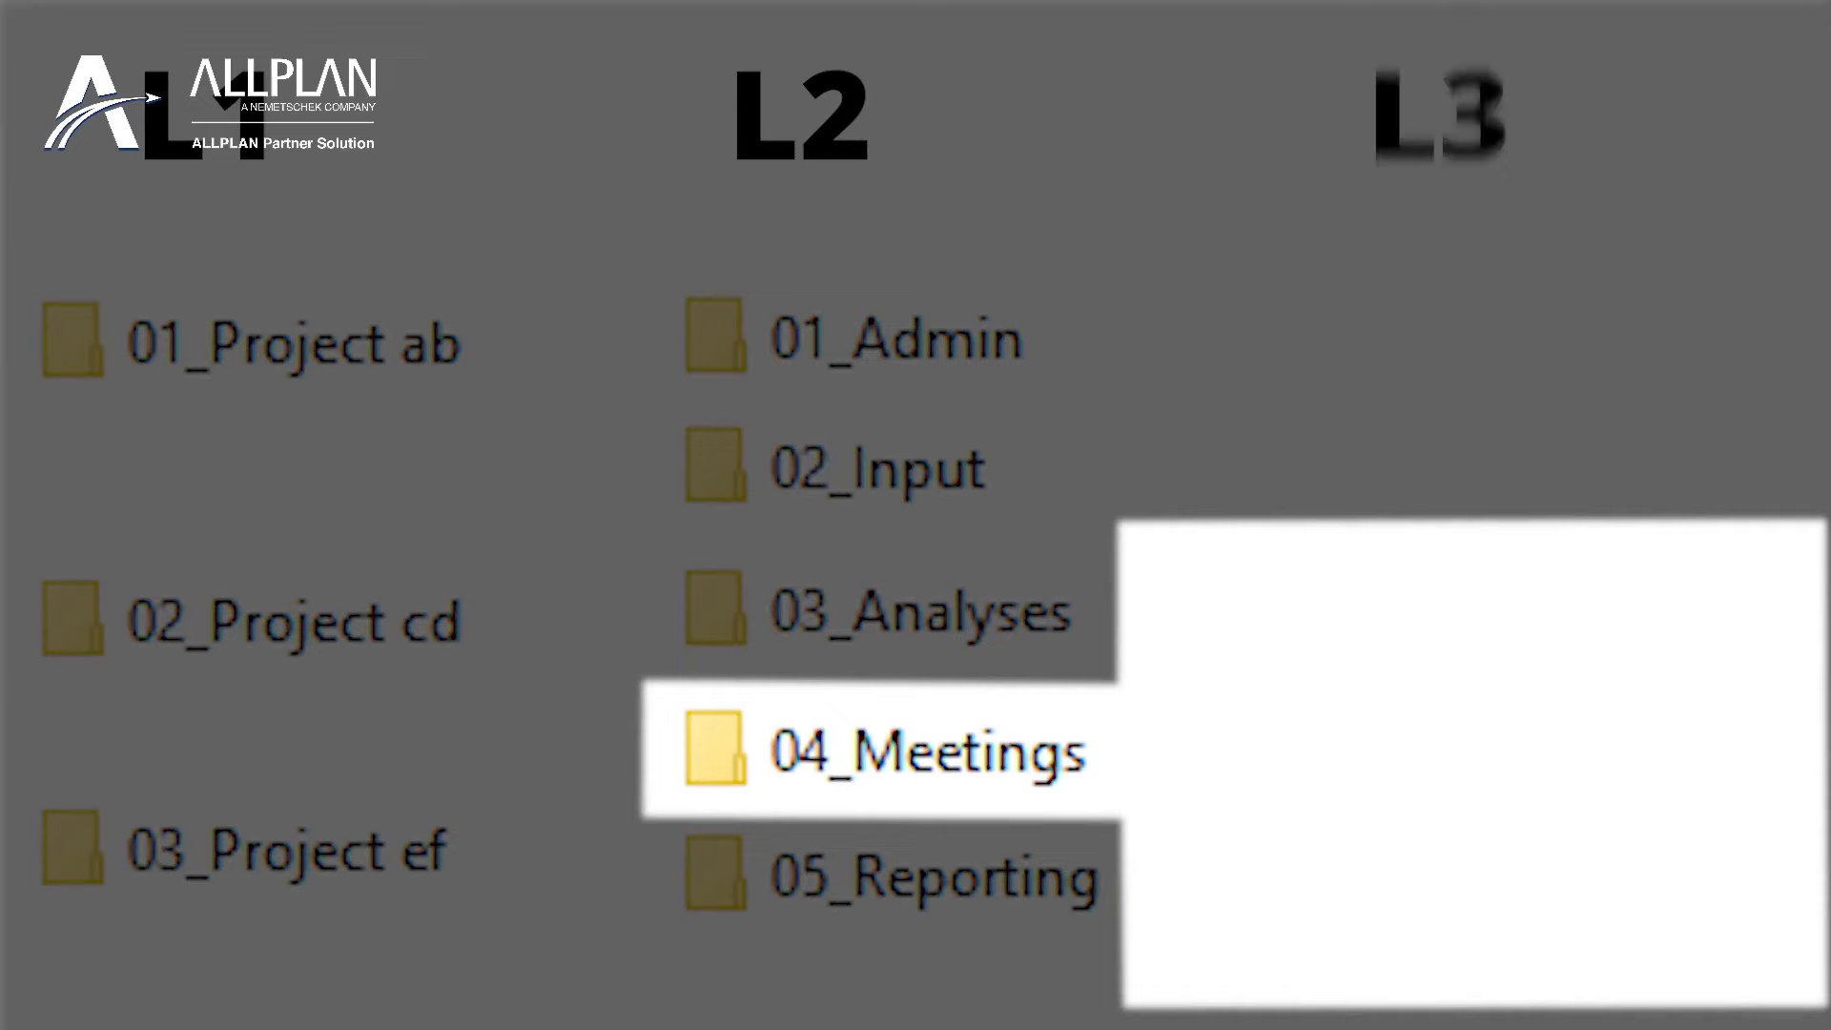
click(923, 753)
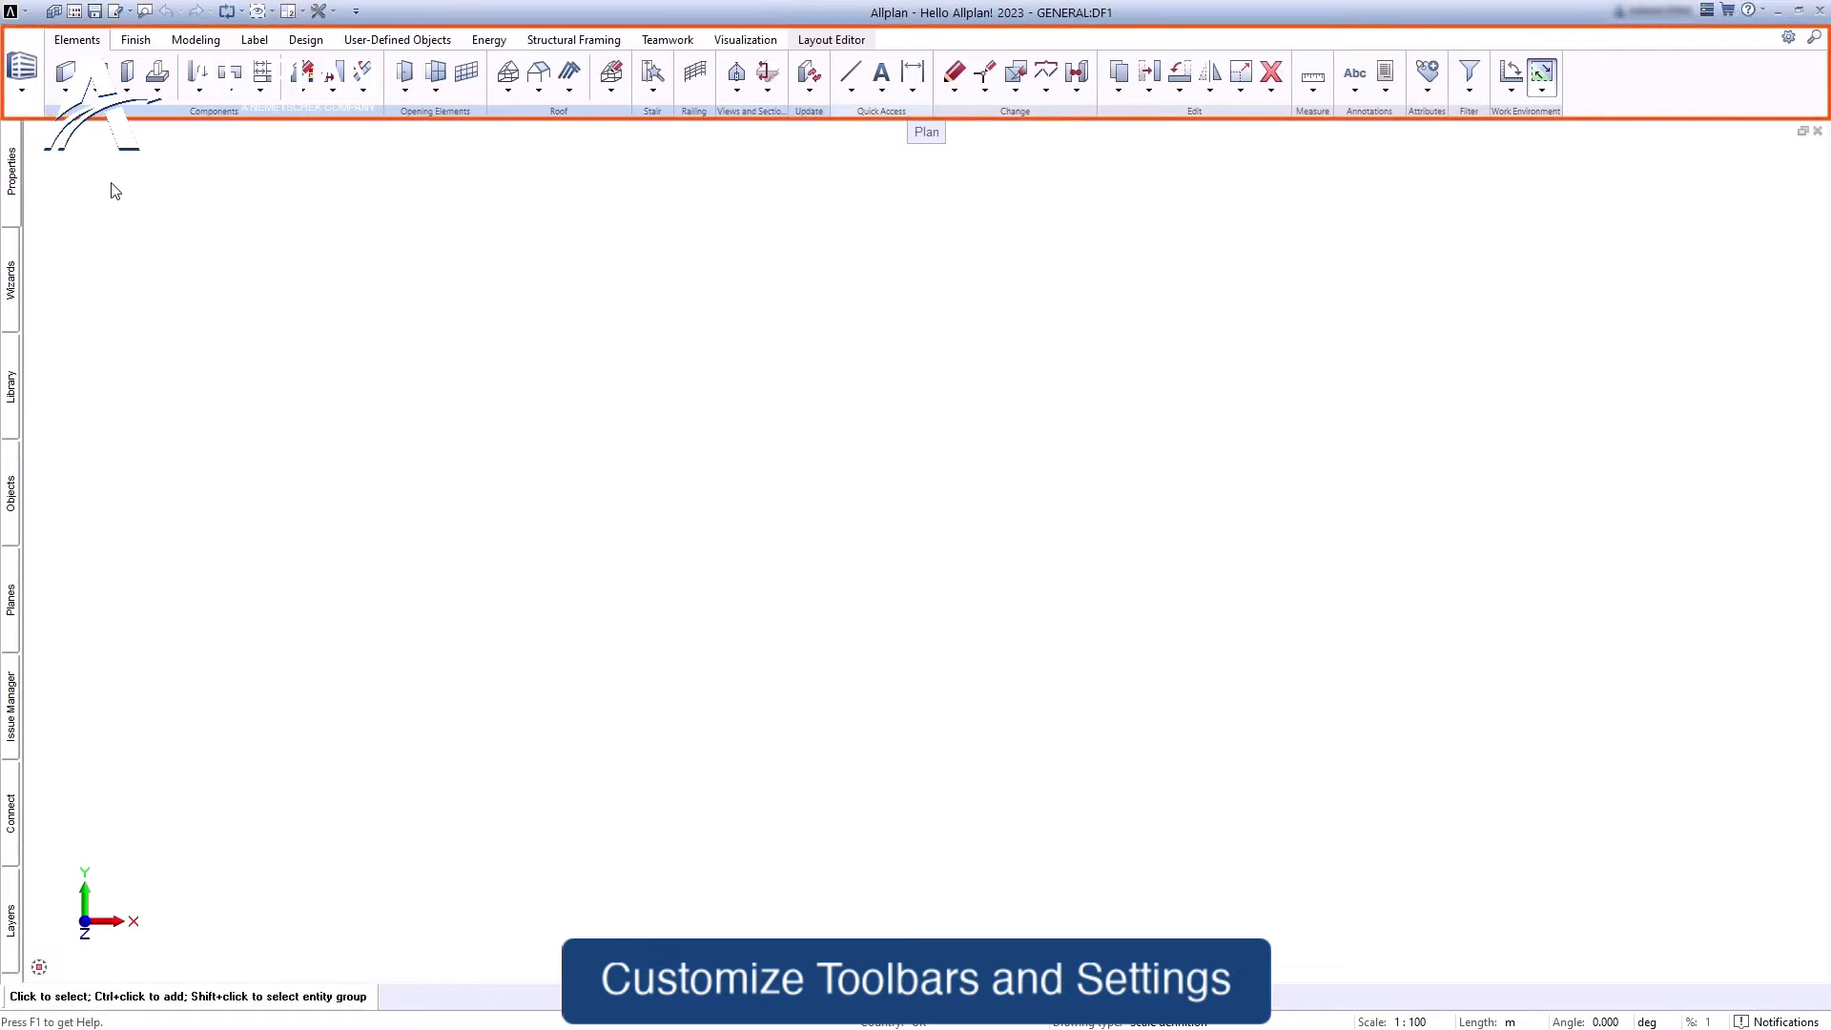
- Reach Allplan's Options through the Defaults dropdown on the Quick Access Toolbar
click(15, 69)
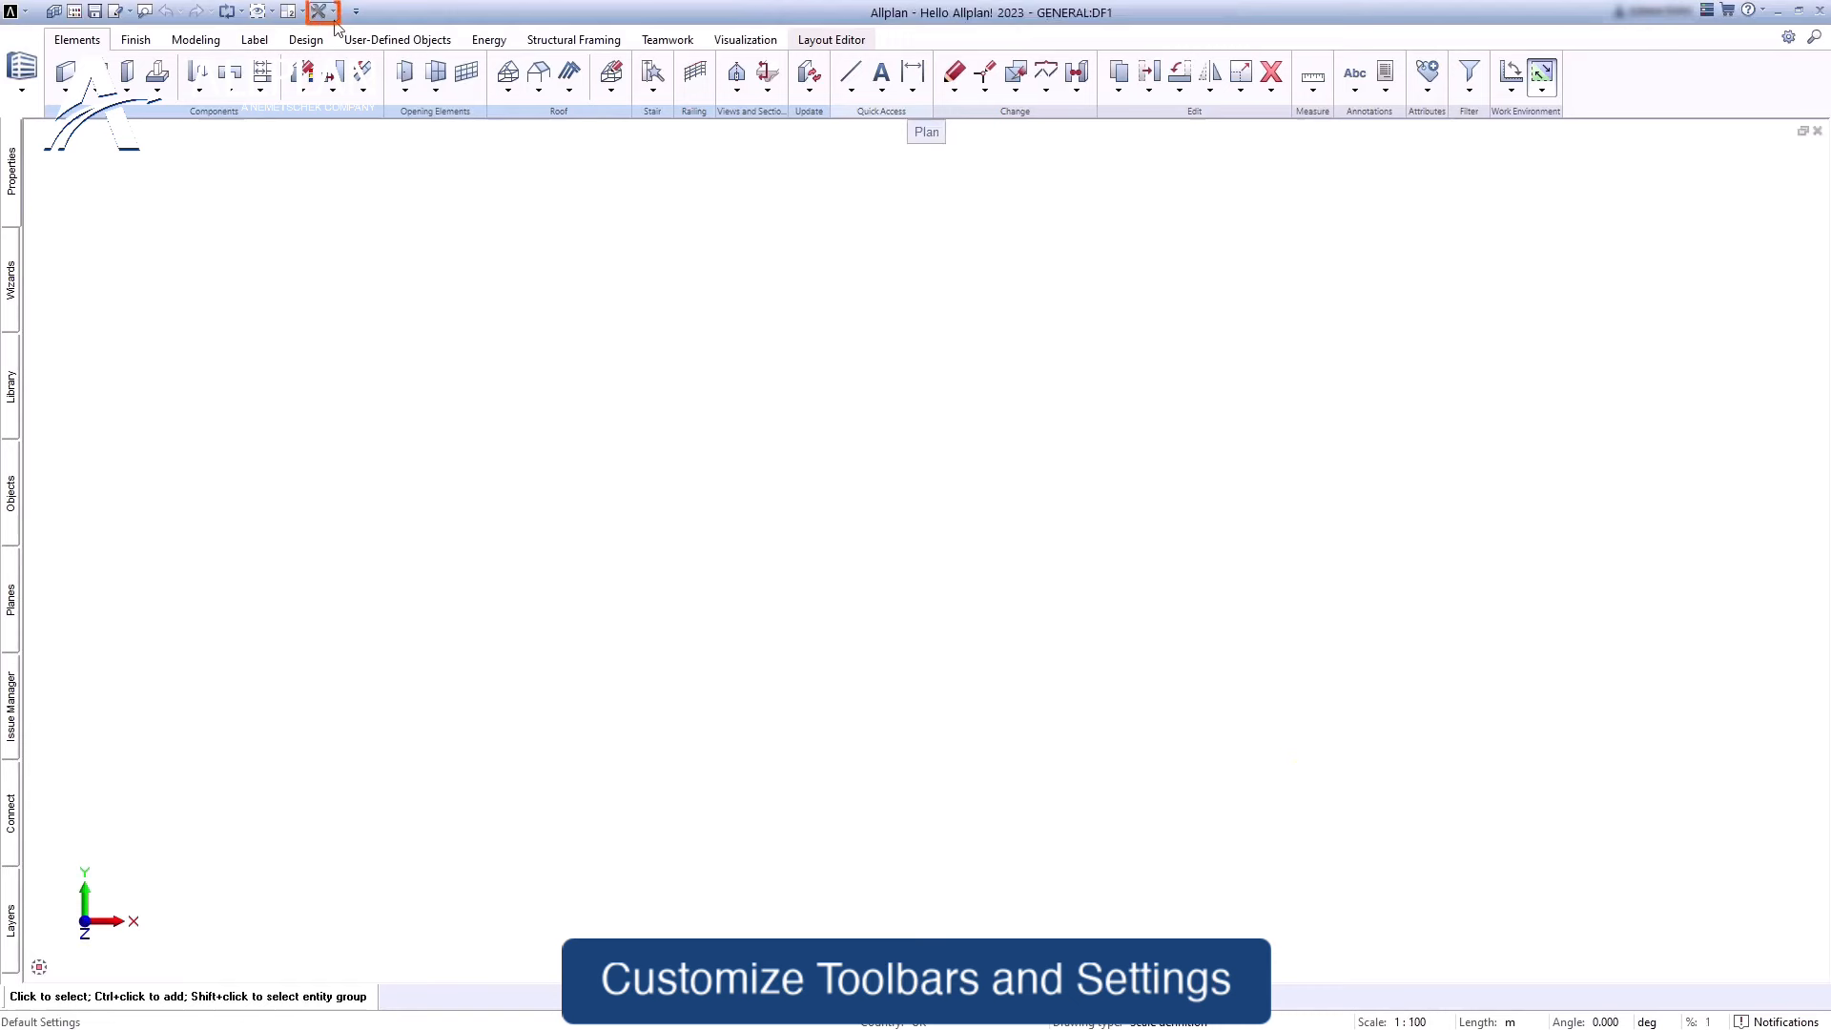
click(347, 9)
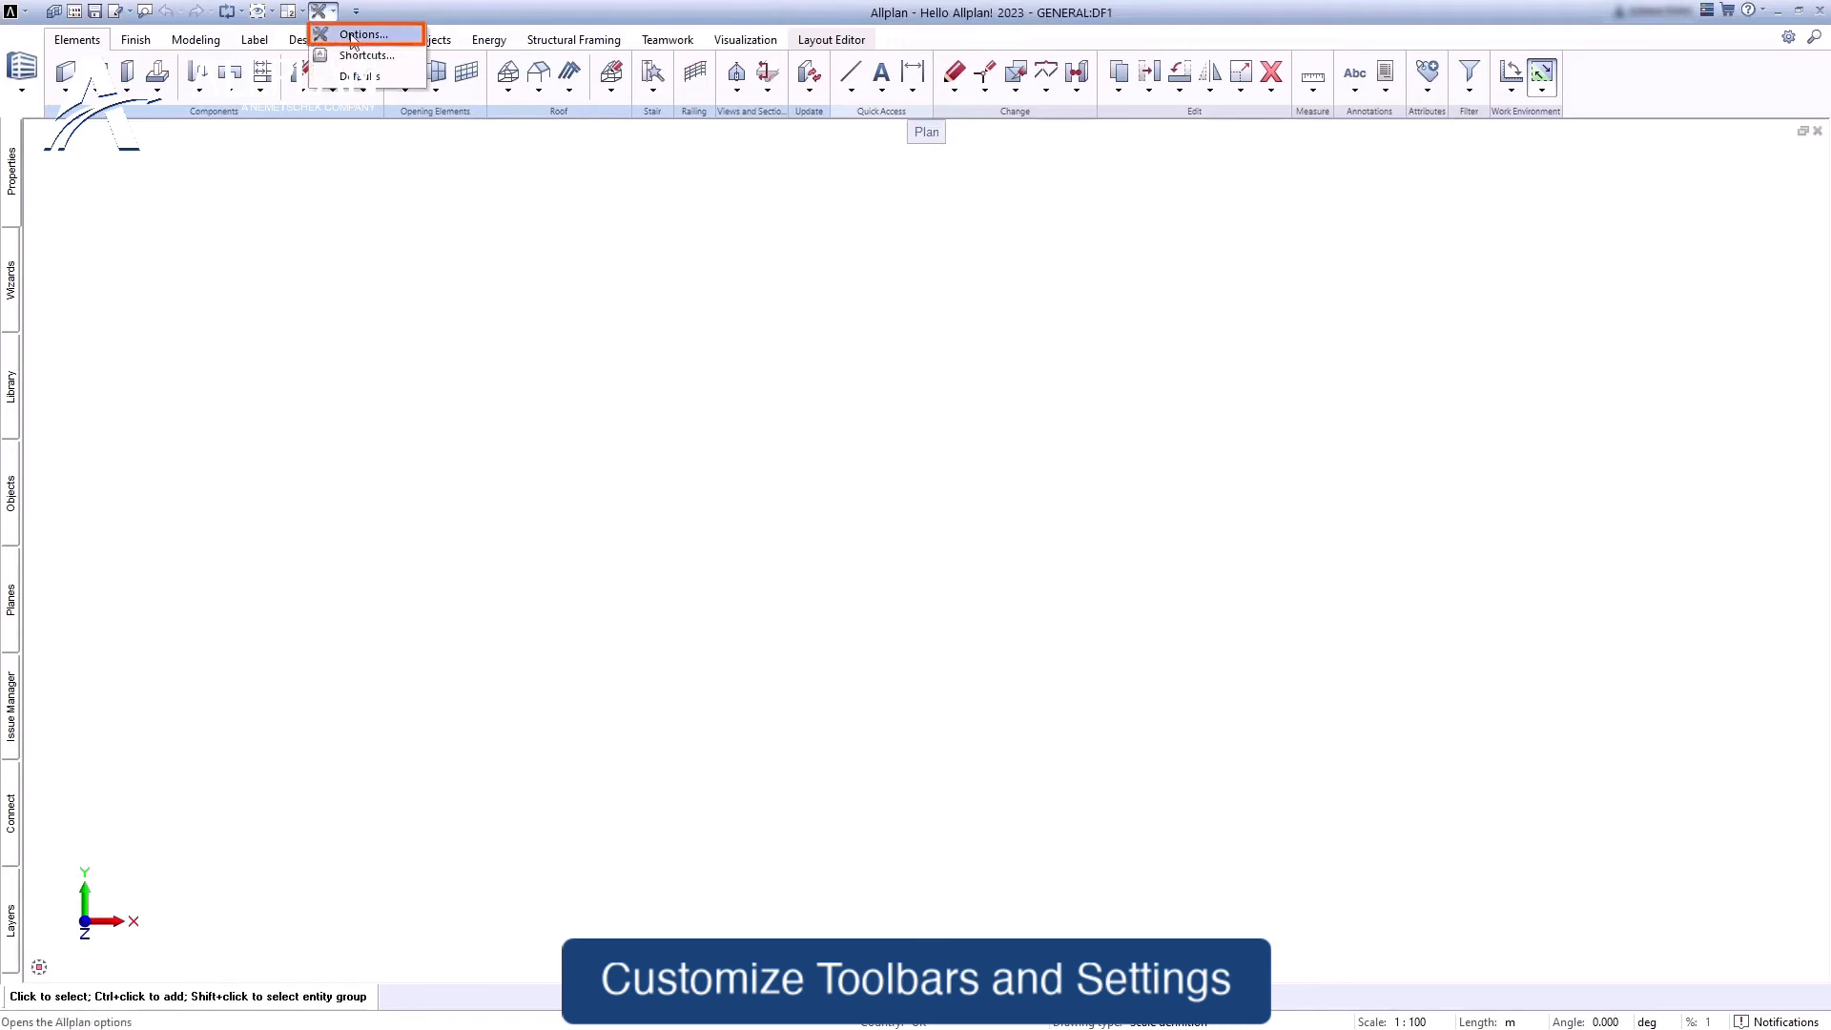
click(368, 34)
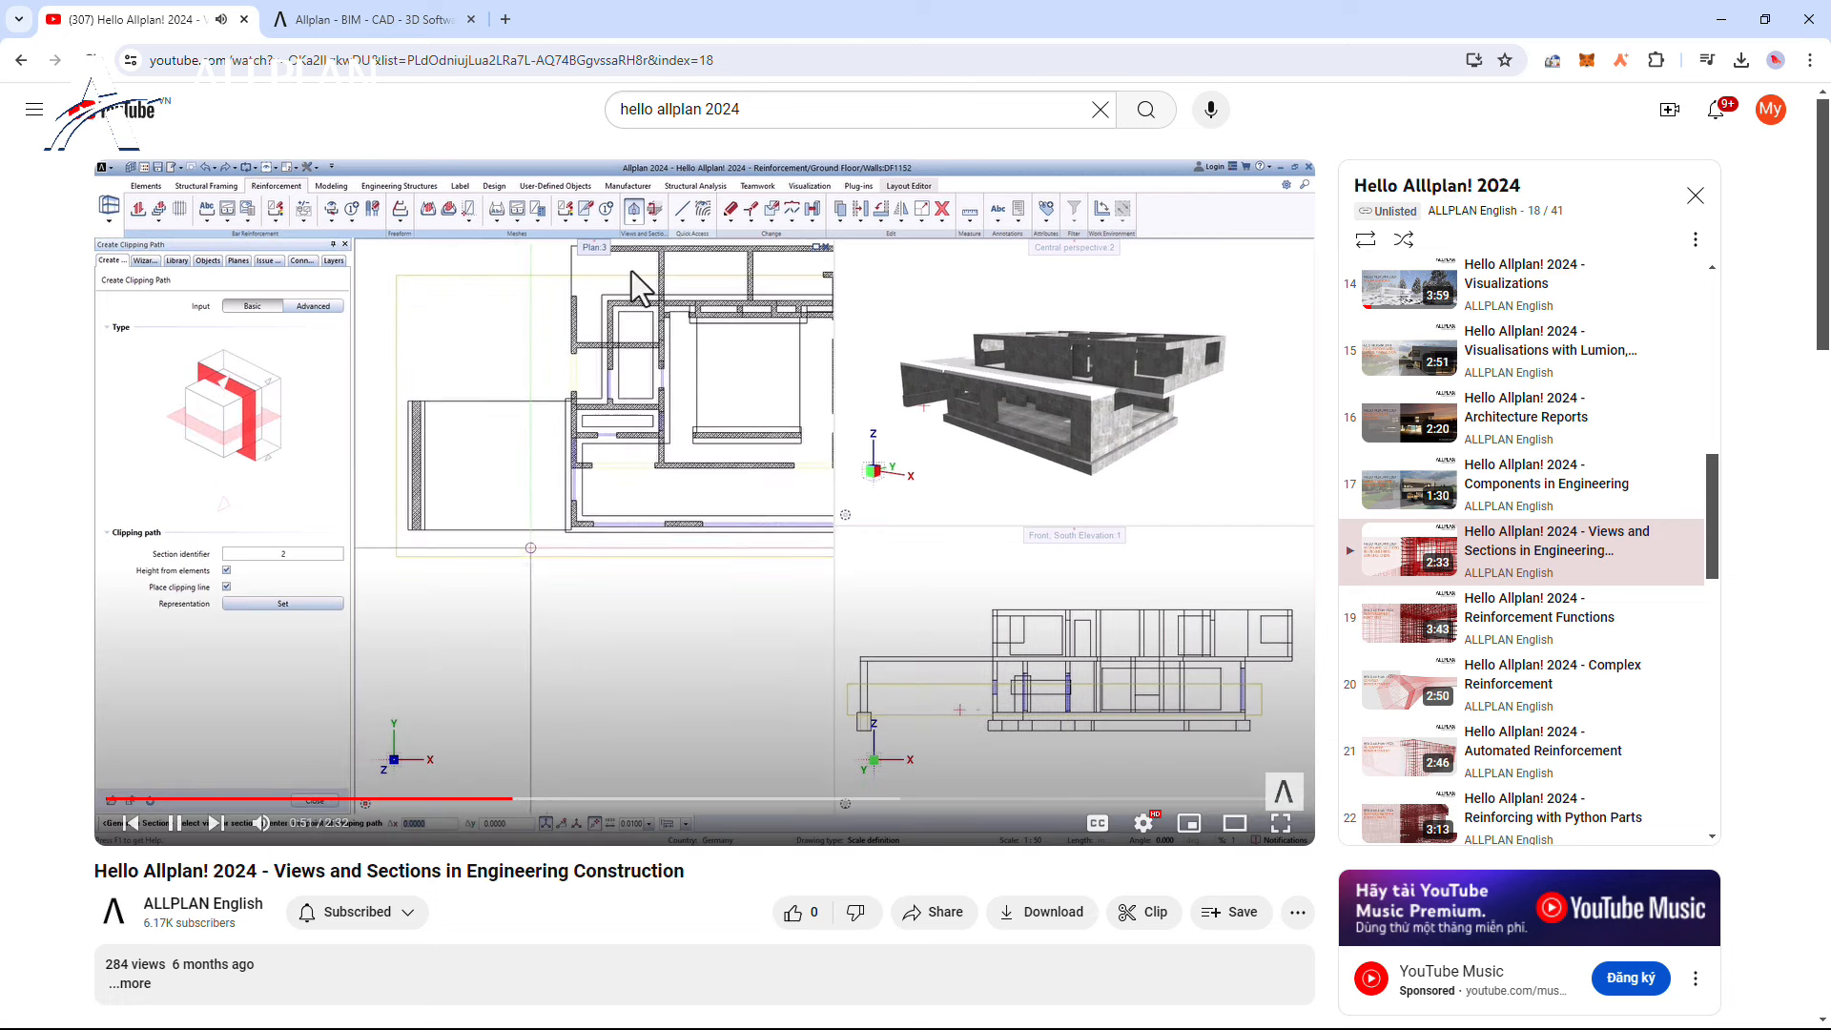
- Switch from YouTube to the allplan.com tab to view Training & Services
click(374, 19)
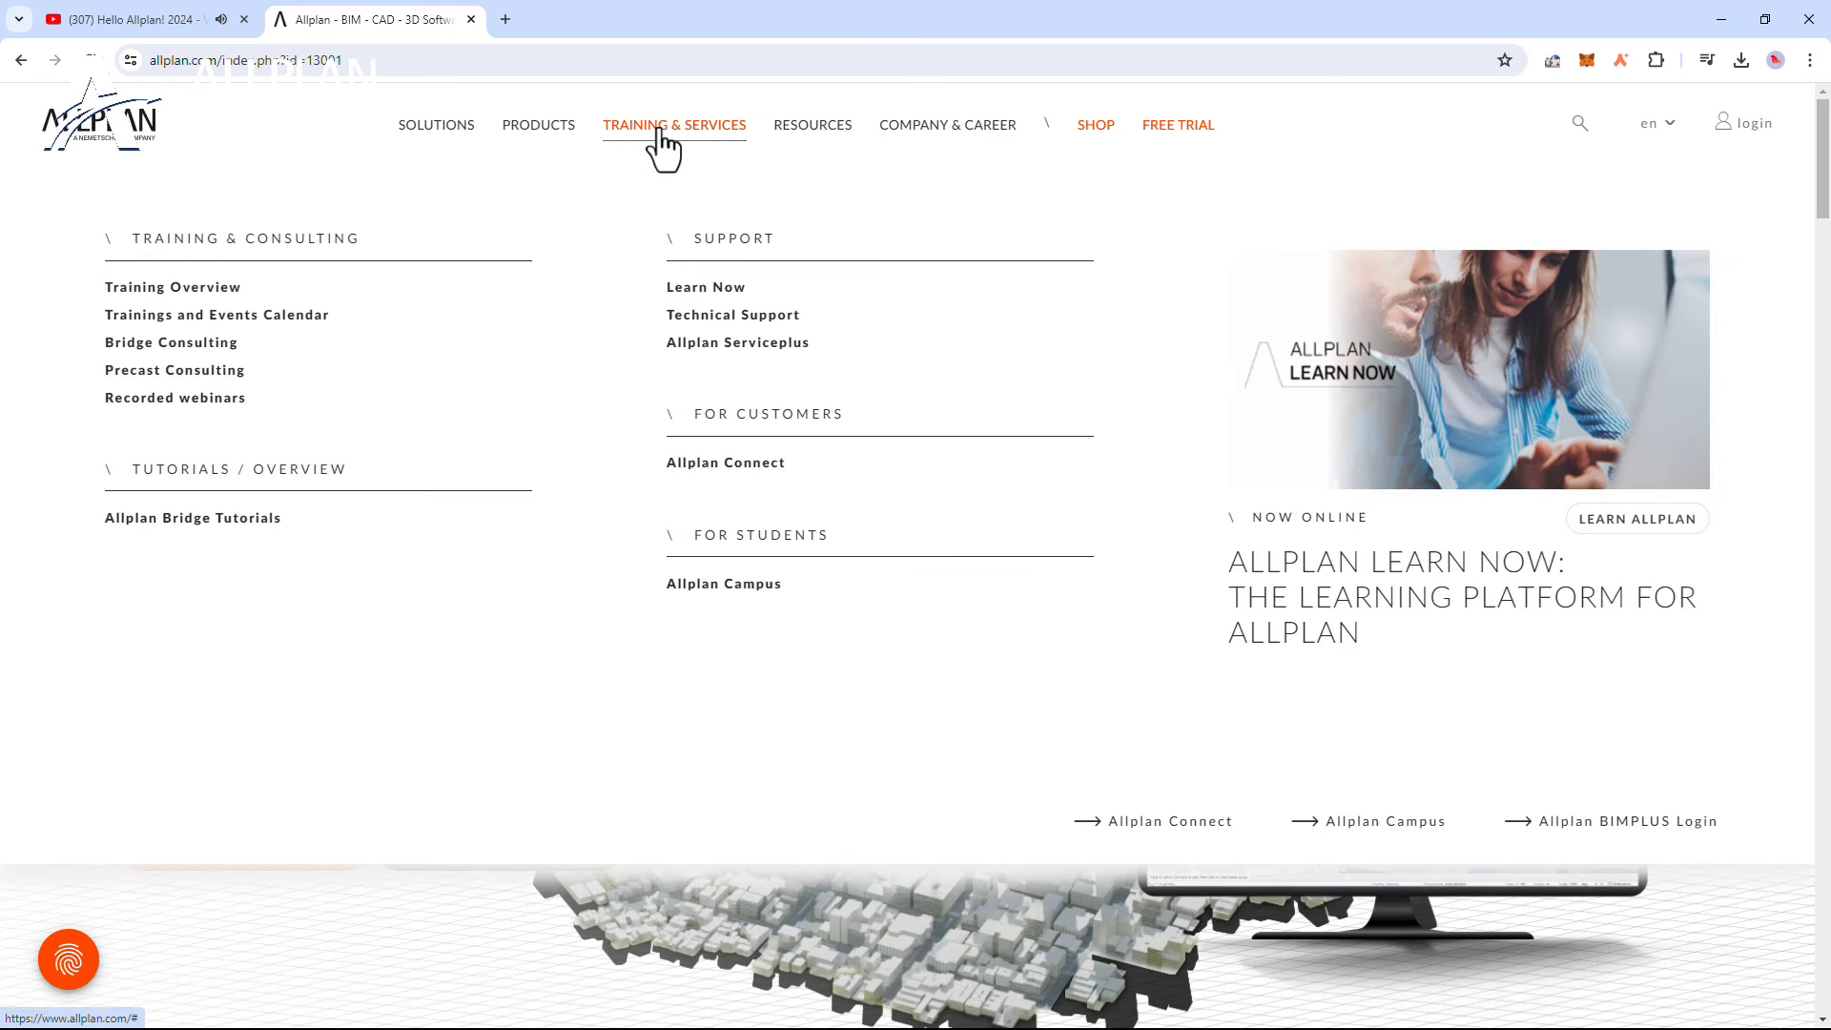
mouse_move(816, 139)
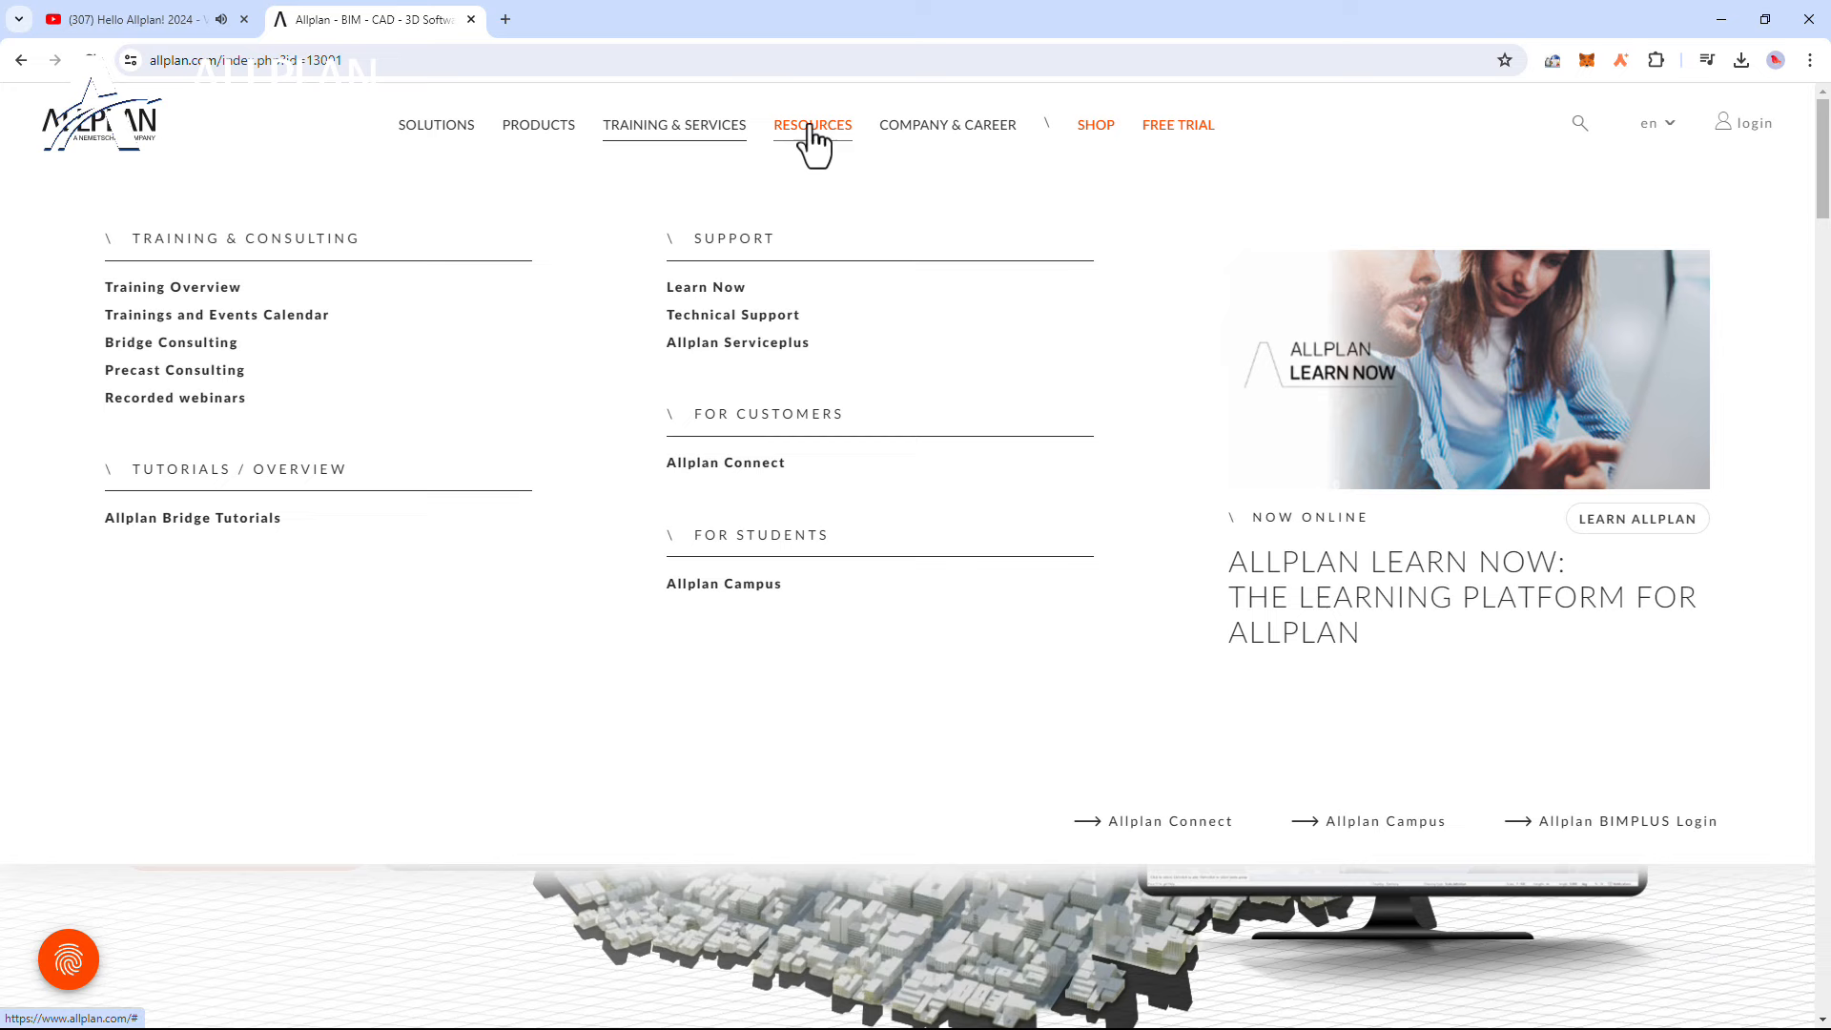